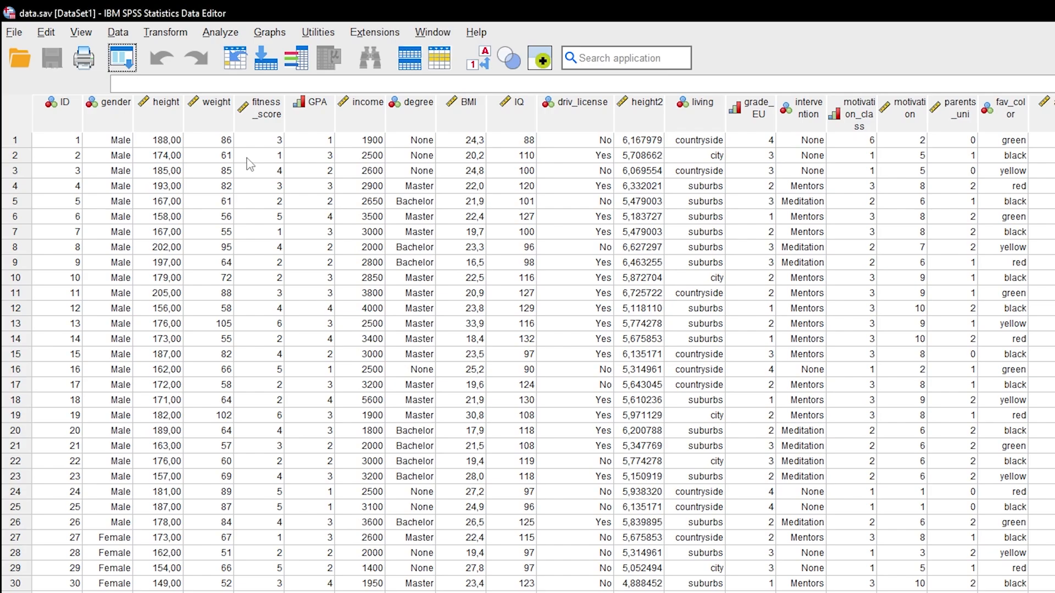
- Bring up the Graphs menu from the Data Editor menu bar
{"action": "left_click", "coordinate": [271, 32]}
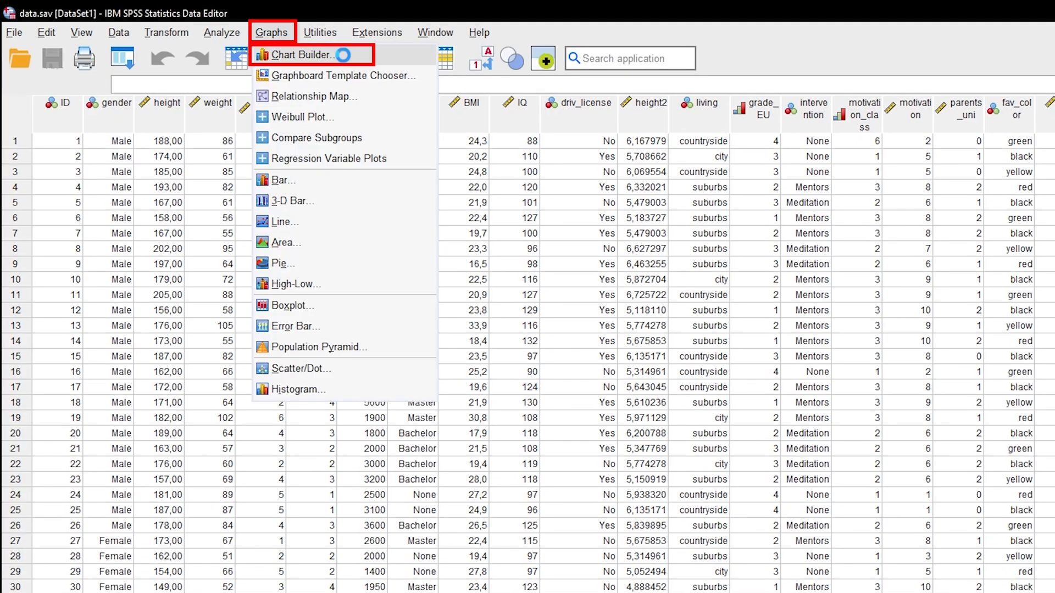
- In Chart Builder, make a simple boxplot with income on Y and degree on X, and paste its syntax
{"action": "left_click", "coordinate": [301, 55]}
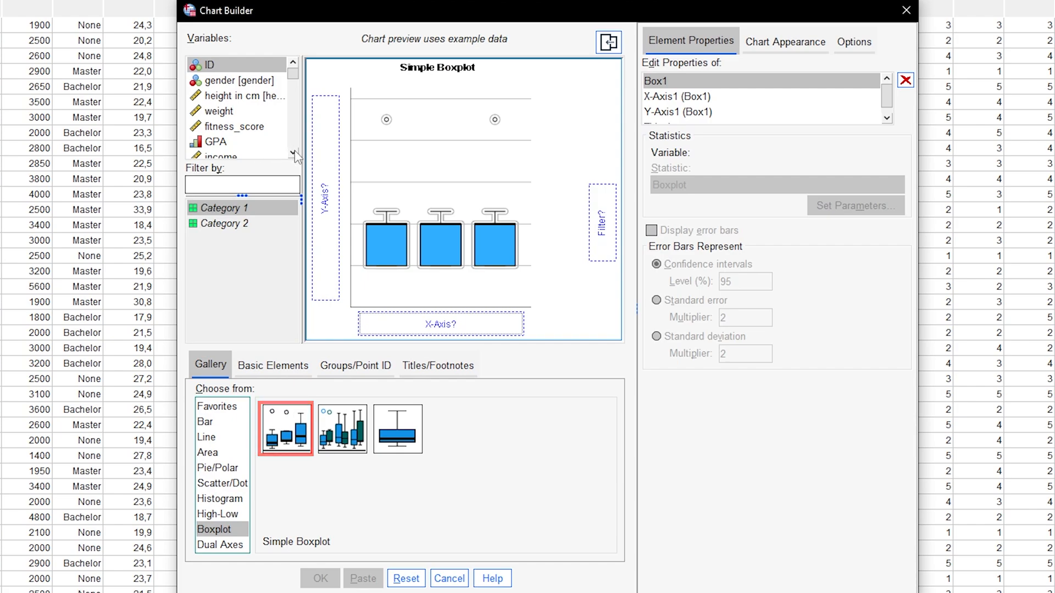
{"action": "left_click_drag", "start_coordinate": [222, 139], "coordinate": [333, 226]}
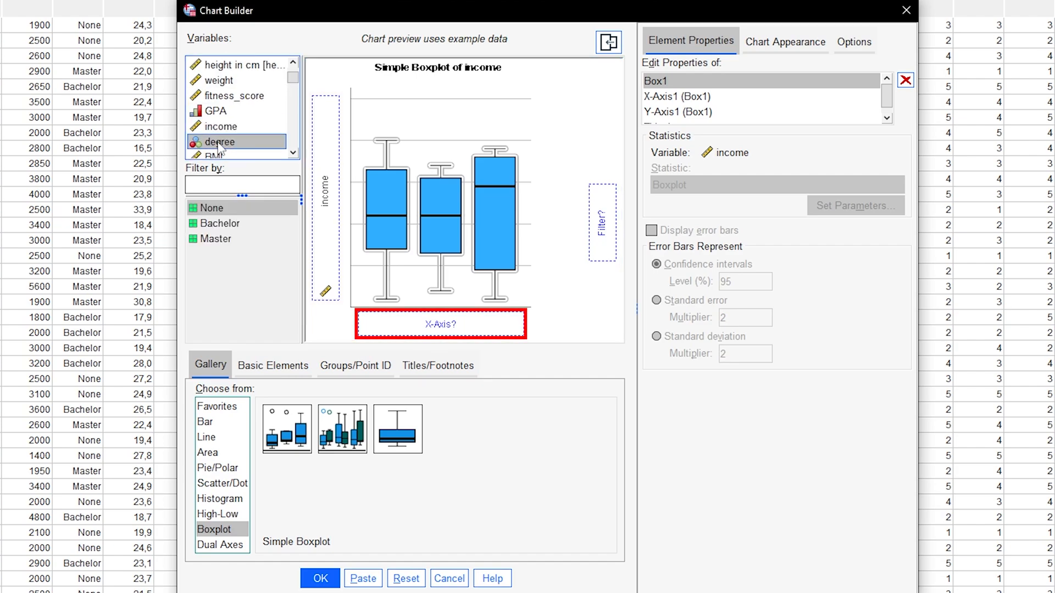
{"action": "left_click_drag", "start_coordinate": [221, 142], "coordinate": [439, 324]}
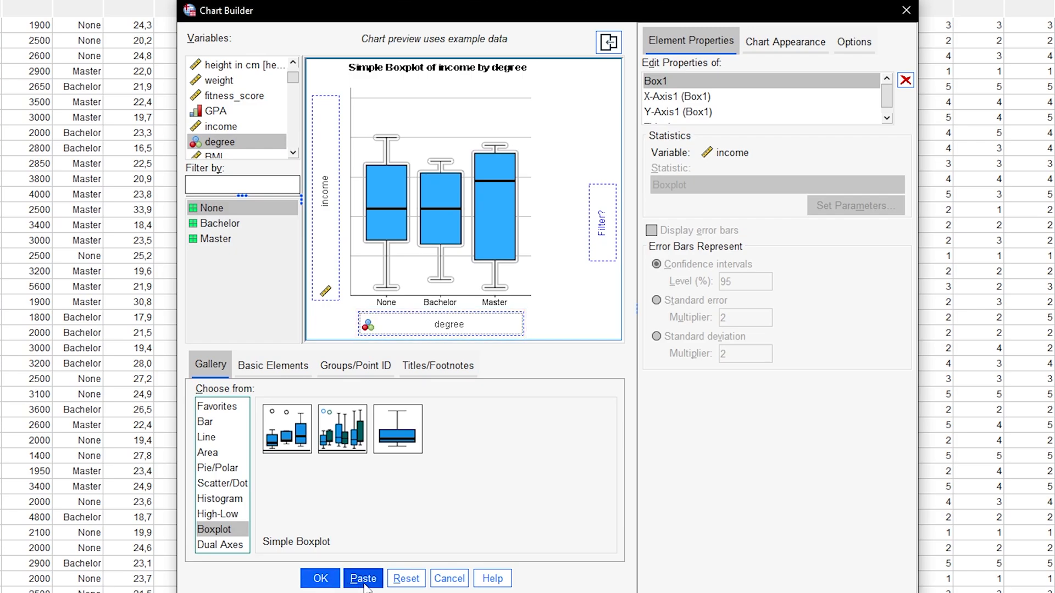
{"action": "left_click", "coordinate": [363, 579]}
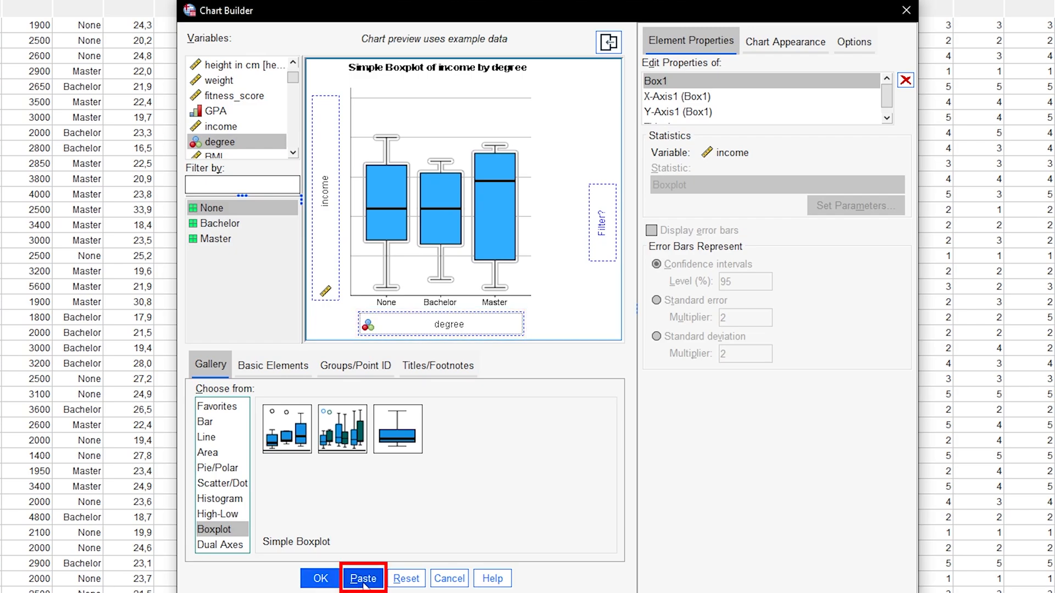
- Select all the pasted GGRAPH code in the Syntax Editor and run it to draw the boxplot
{"action": "left_click", "coordinate": [363, 578]}
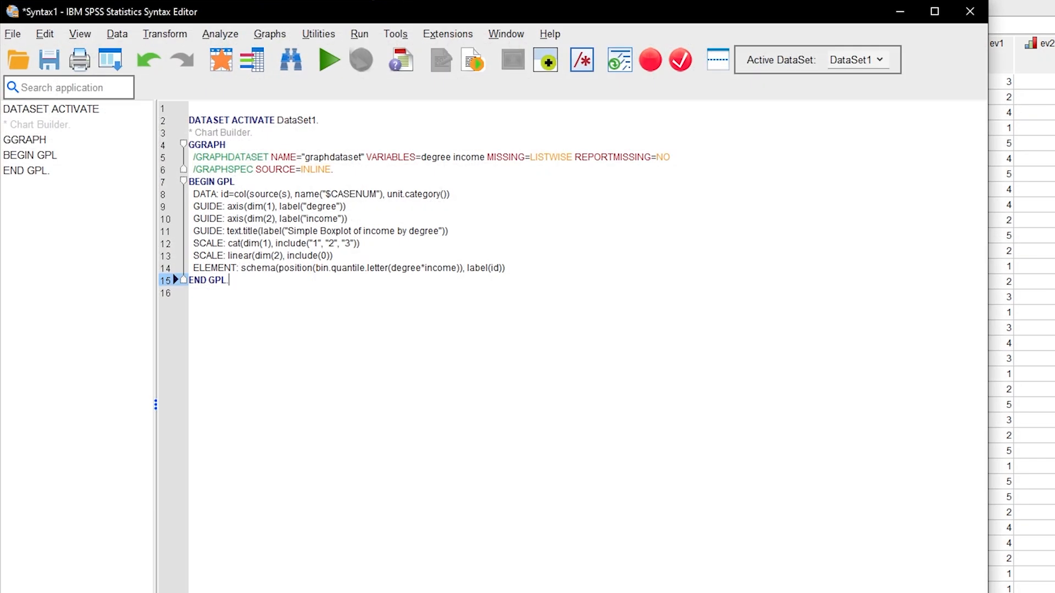
{"action": "left_click", "coordinate": [329, 60]}
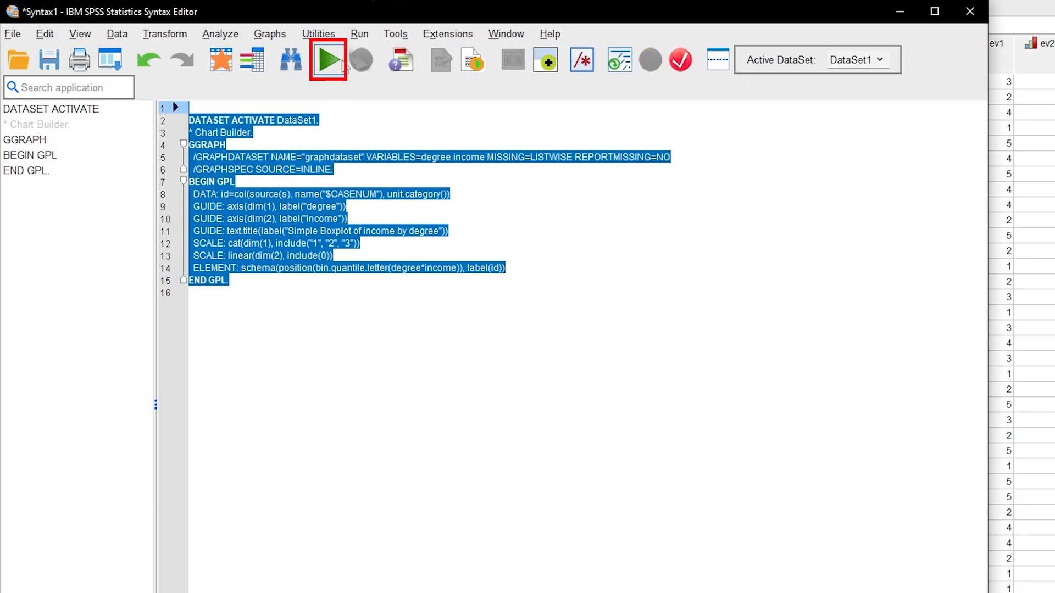
{"action": "left_click", "coordinate": [328, 59]}
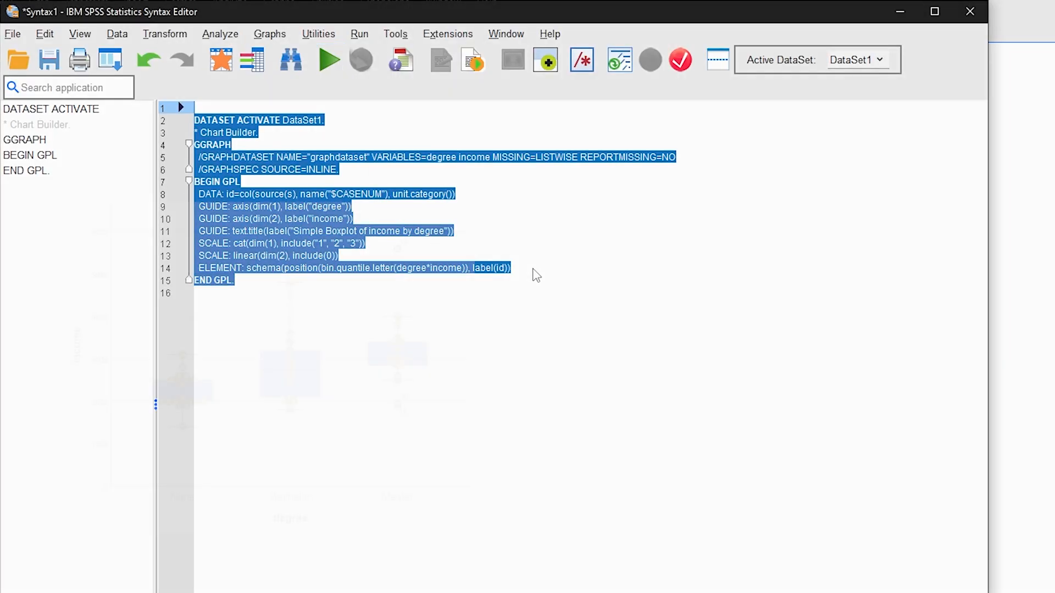
{"action": "left_click", "coordinate": [329, 60]}
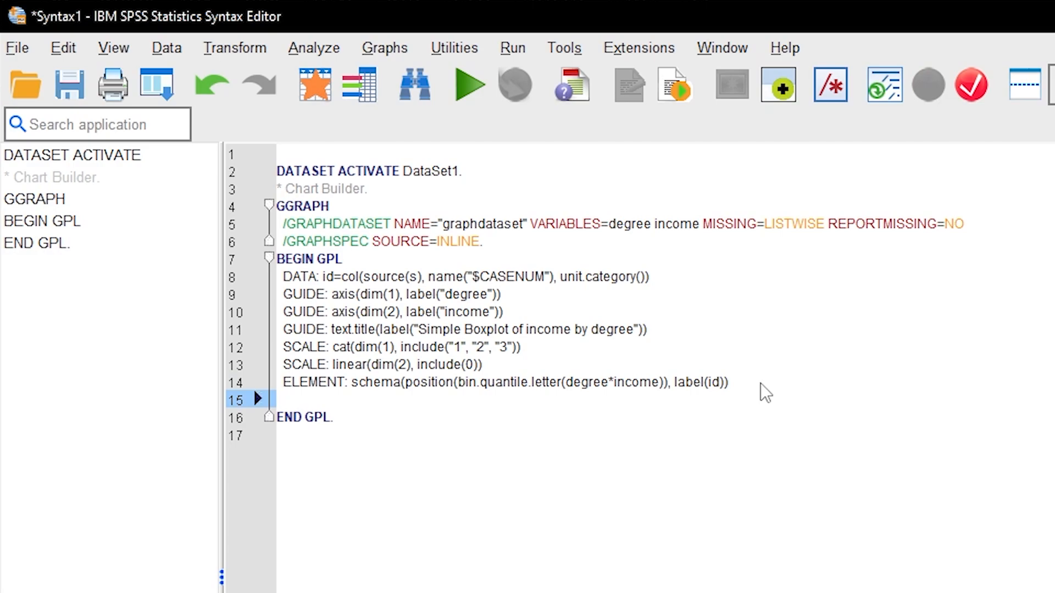
- Add the line ELEMENT: point.dodge.symmetric(position(degree*income)) before END GPL
{"action": "type", "text": "ELEMENT:"}
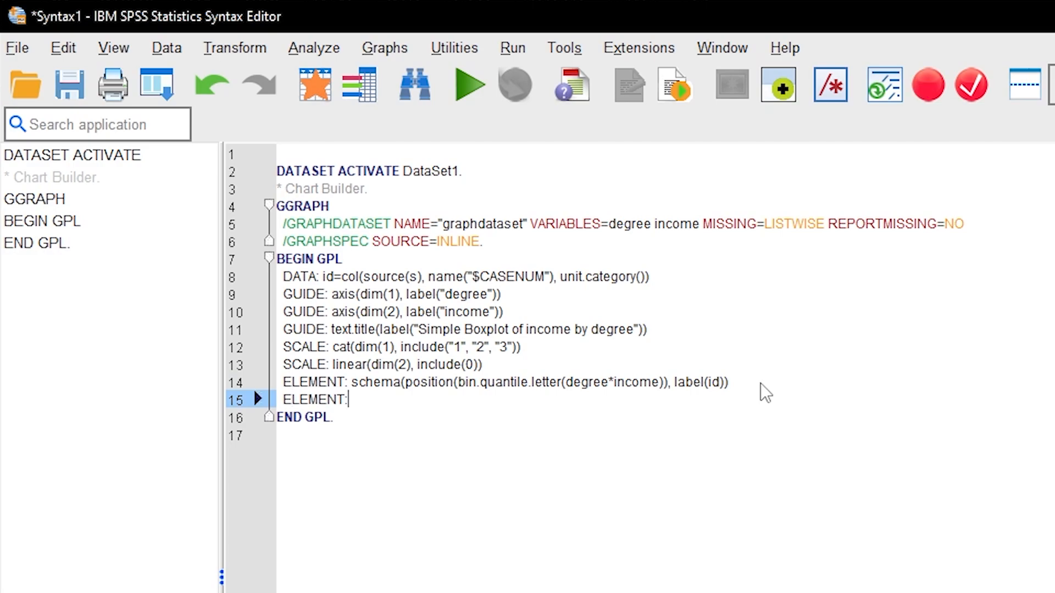
{"action": "type", "text": "point"}
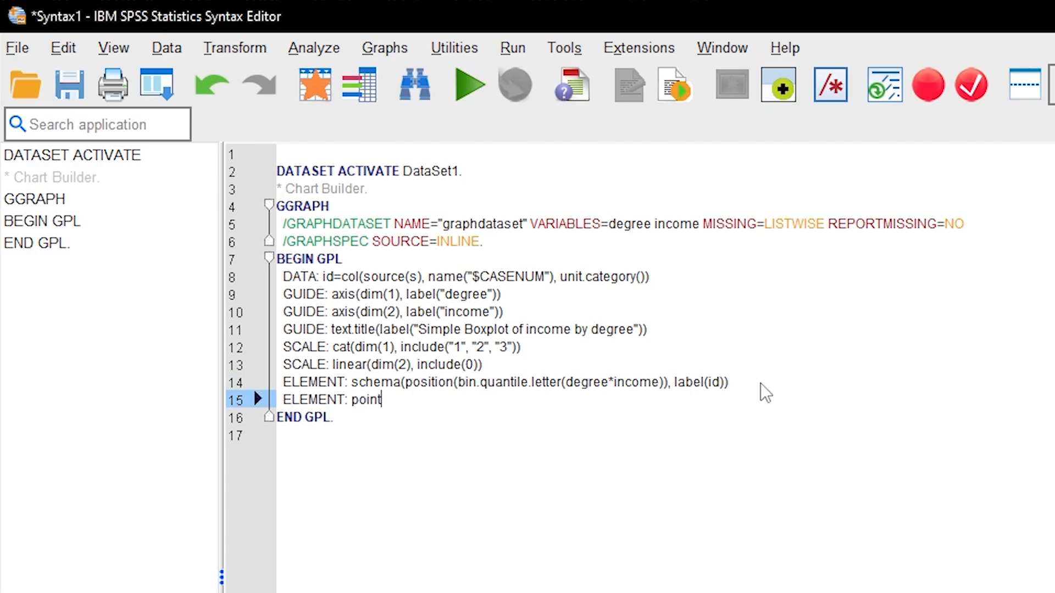
{"action": "type", "text": ".dodge"}
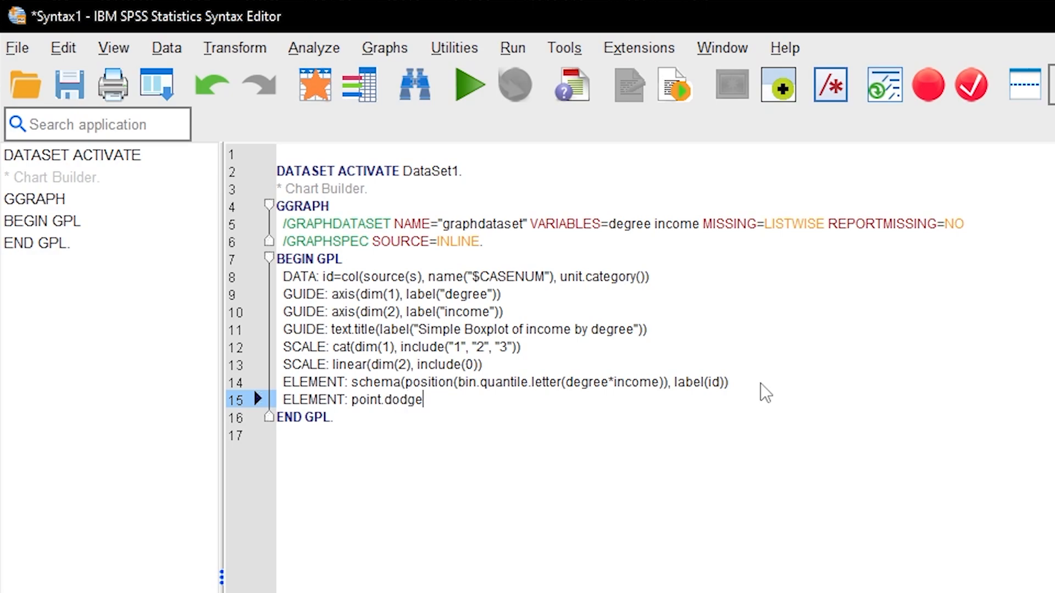
{"action": "type", "text": ".symmet"}
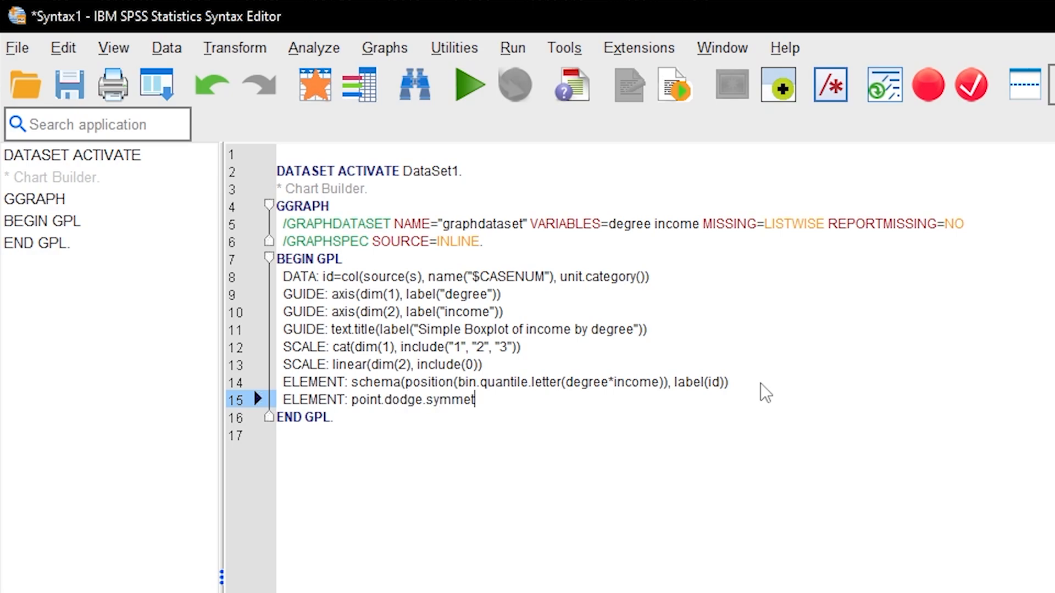
{"action": "type", "text": "ric"}
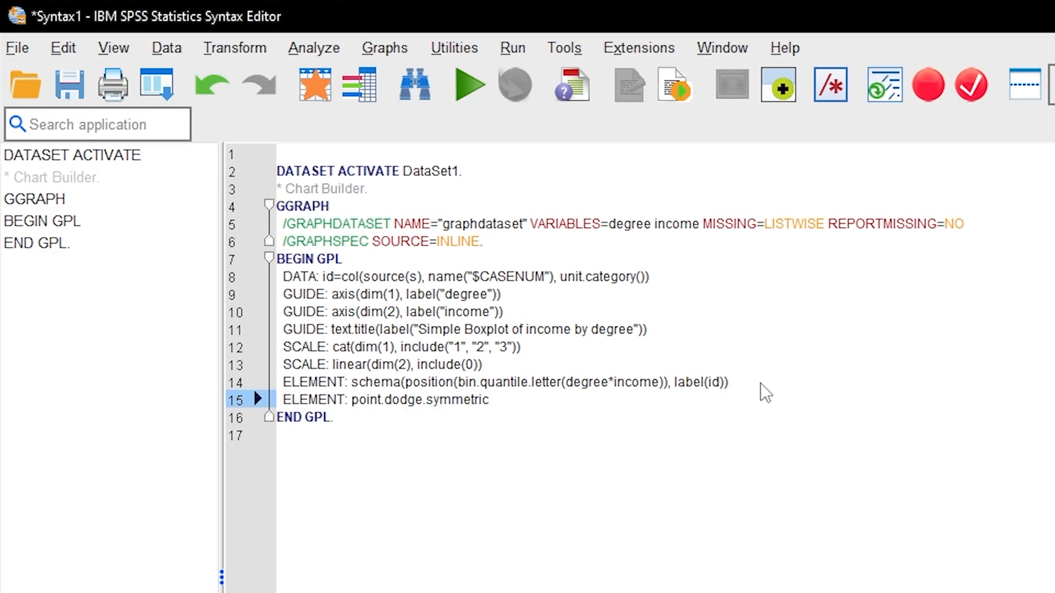
{"action": "type", "text": "("}
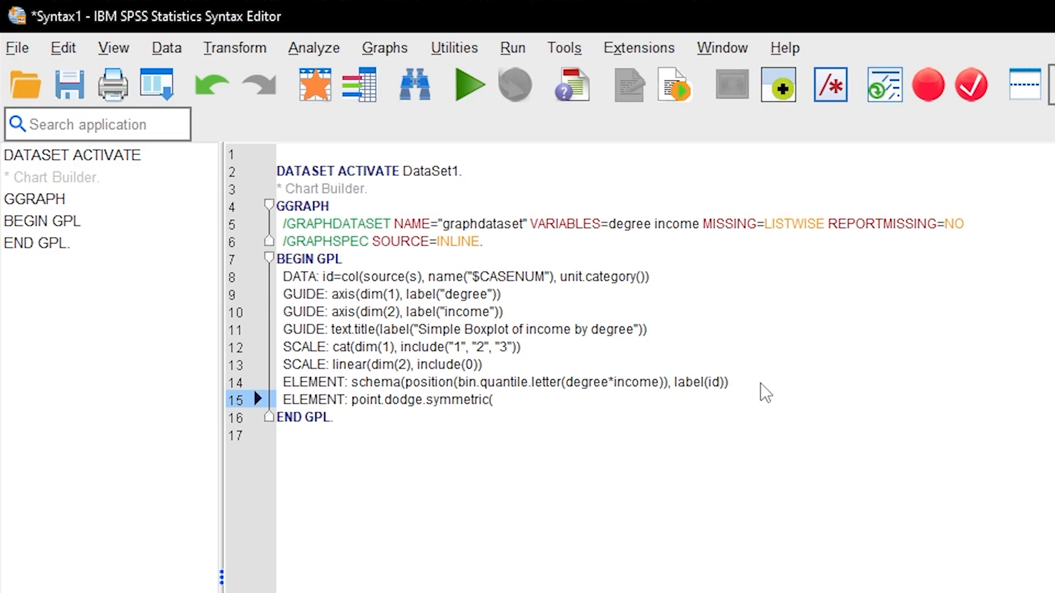
{"action": "type", "text": "po"}
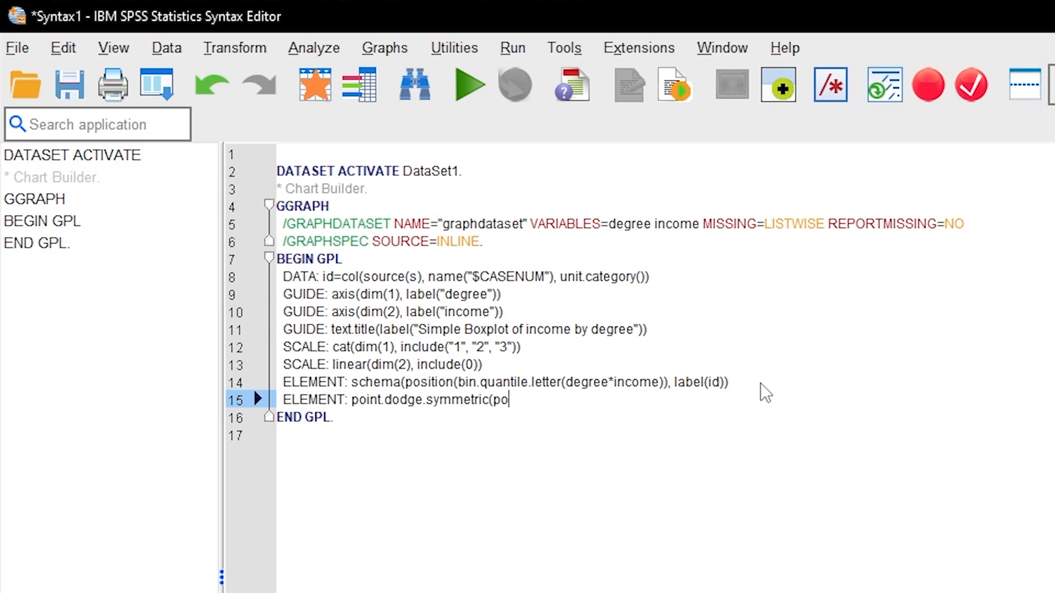
{"action": "type", "text": "sition("}
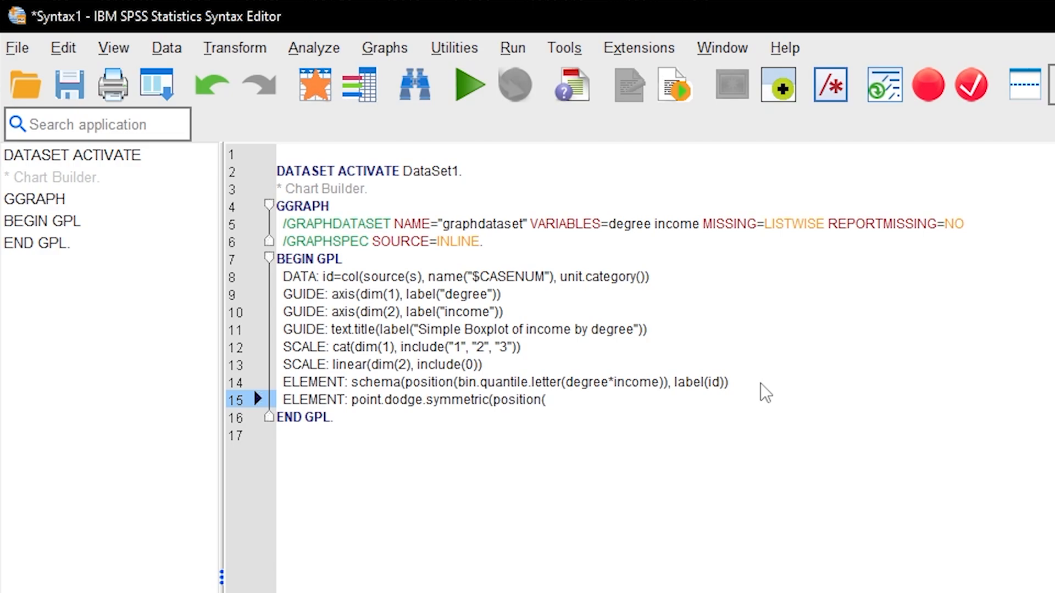
{"action": "type", "text": "1"}
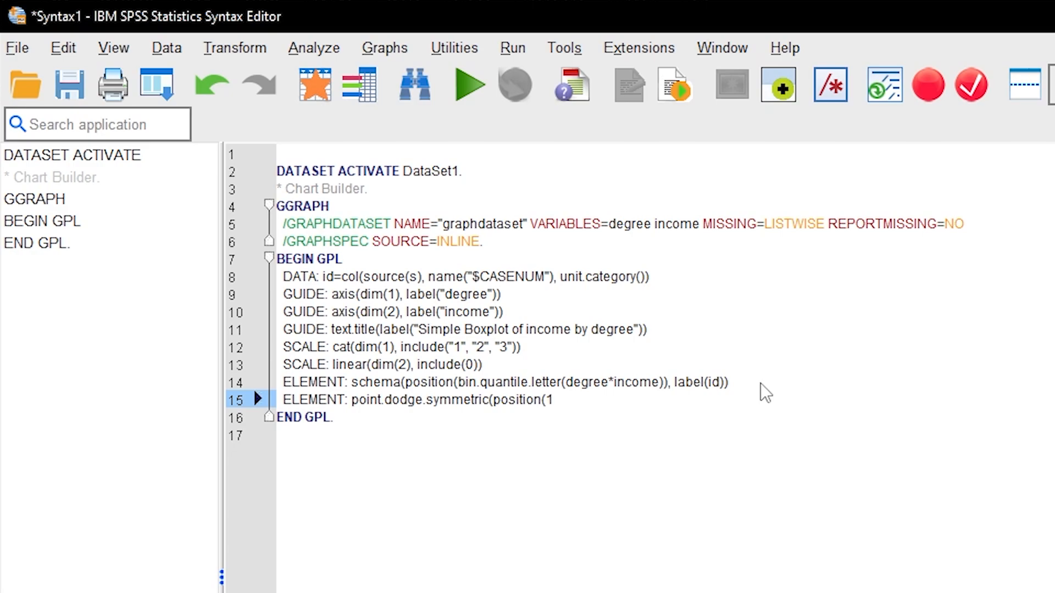
{"action": "key", "text": "Backspace"}
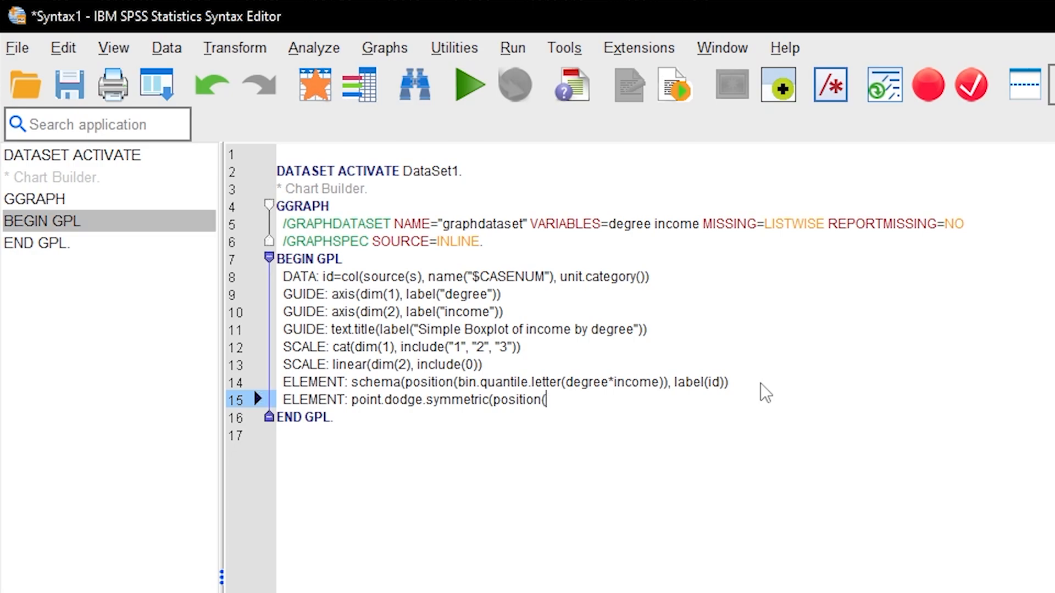
{"action": "type", "text": "degree*"}
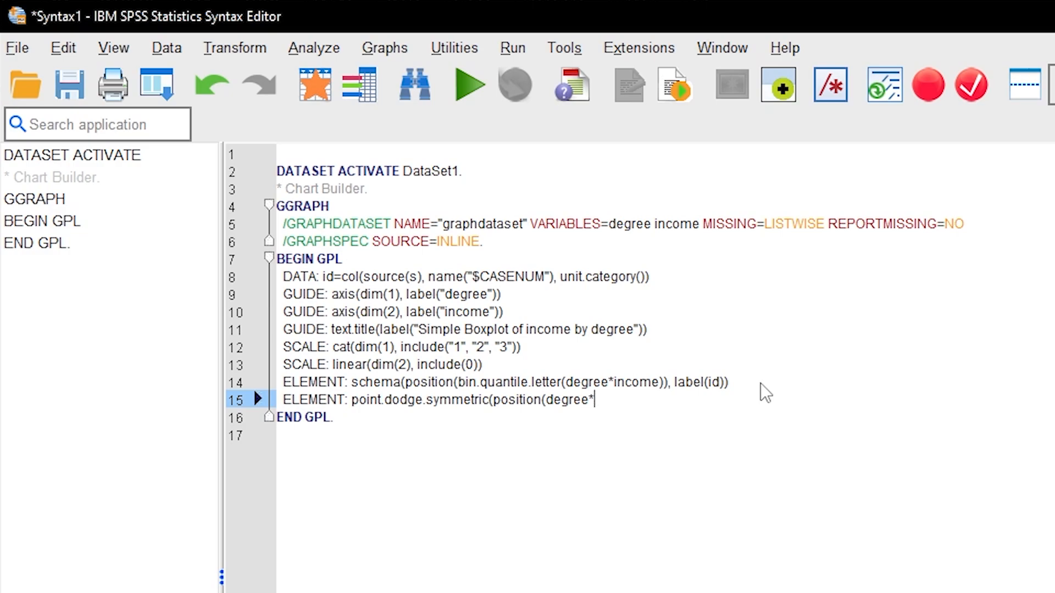
{"action": "type", "text": "income"}
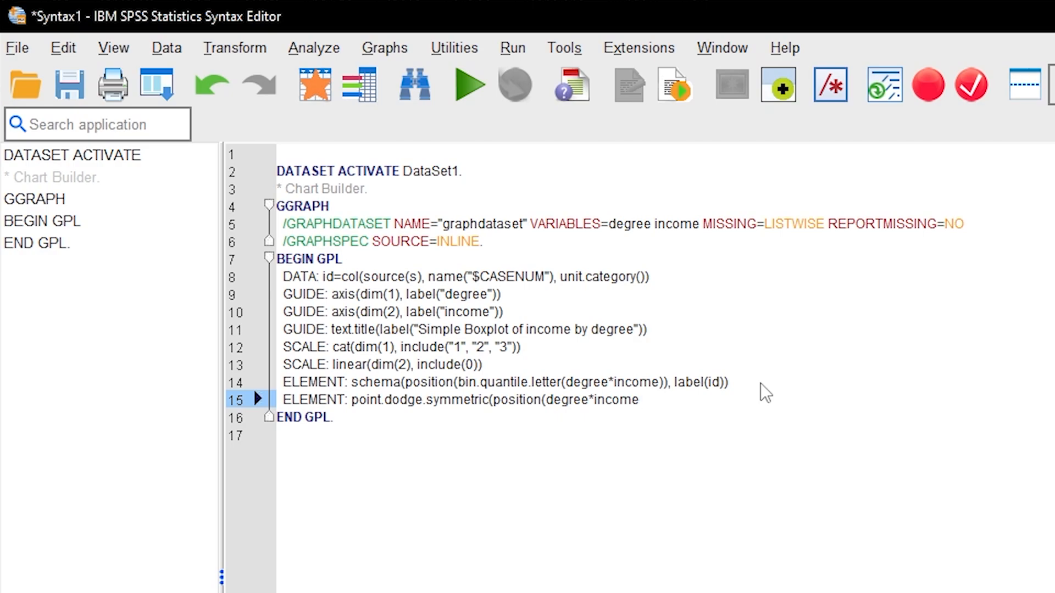
{"action": "type", "text": ")"}
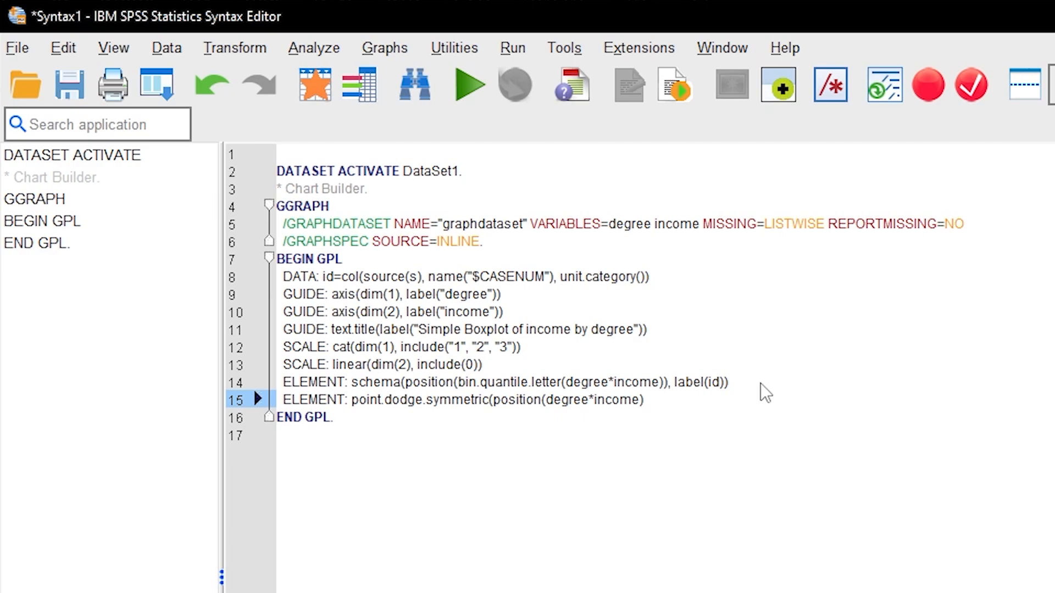
- Select the whole edited syntax and run it to redraw the boxplot with overlaid points
{"action": "key", "text": "ctrl+a"}
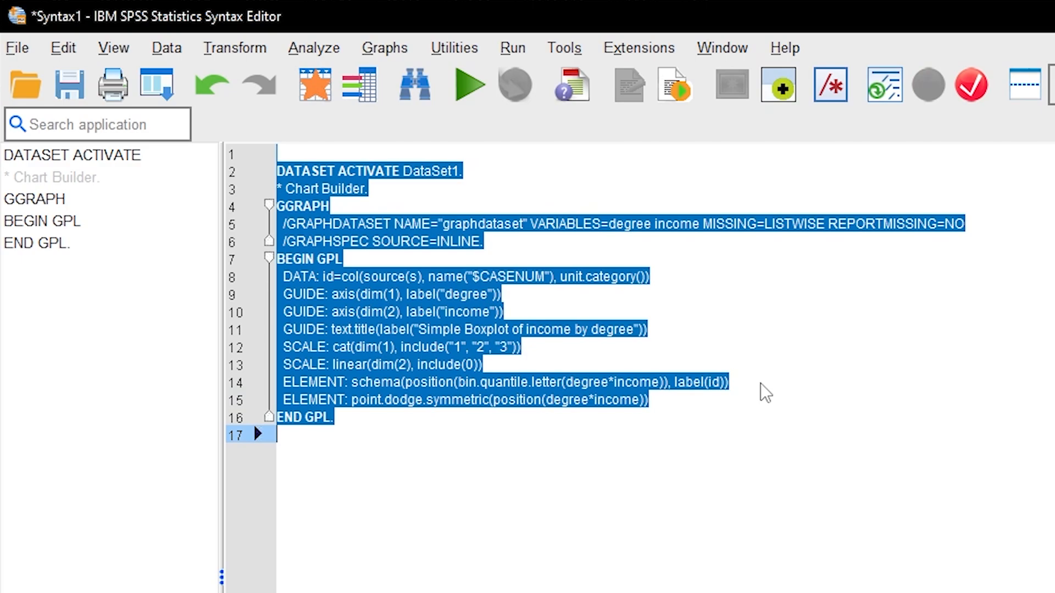
{"action": "left_click", "coordinate": [469, 84]}
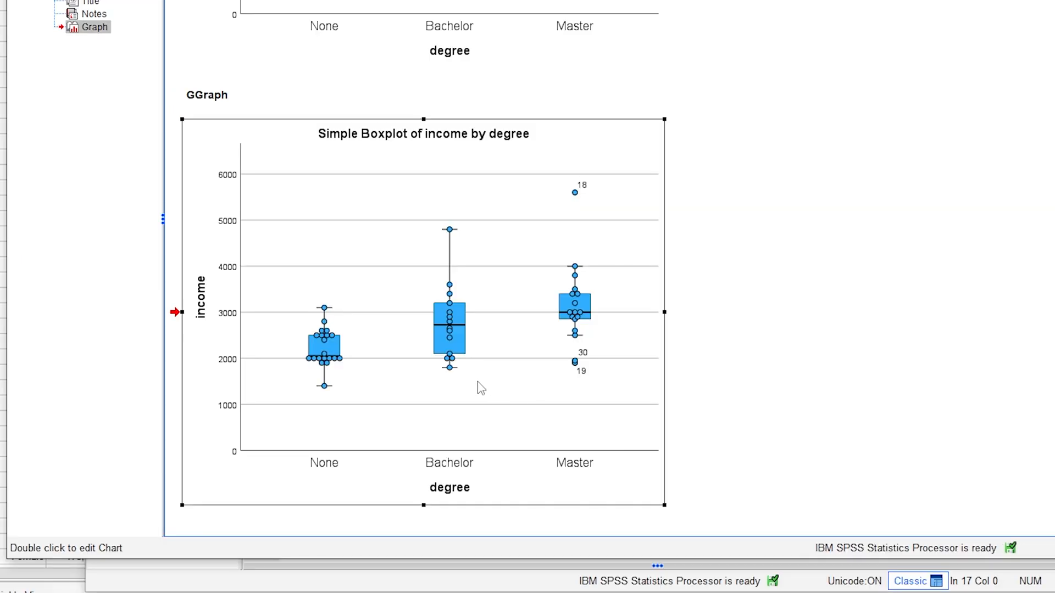